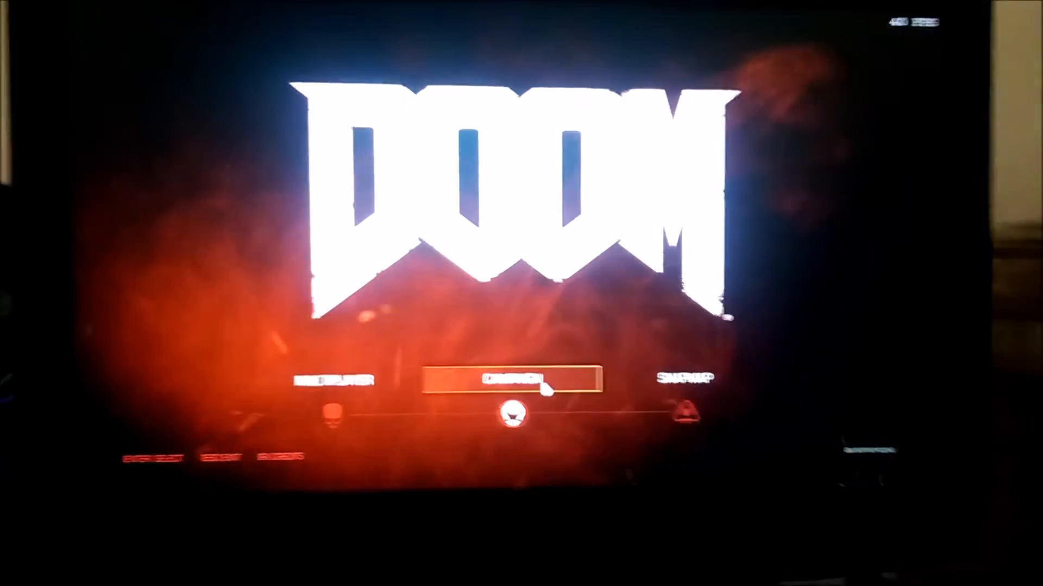
Step: Navigate from Campaign through Settings to the Advanced video settings page
{"action": "left_click", "coordinate": [511, 381]}
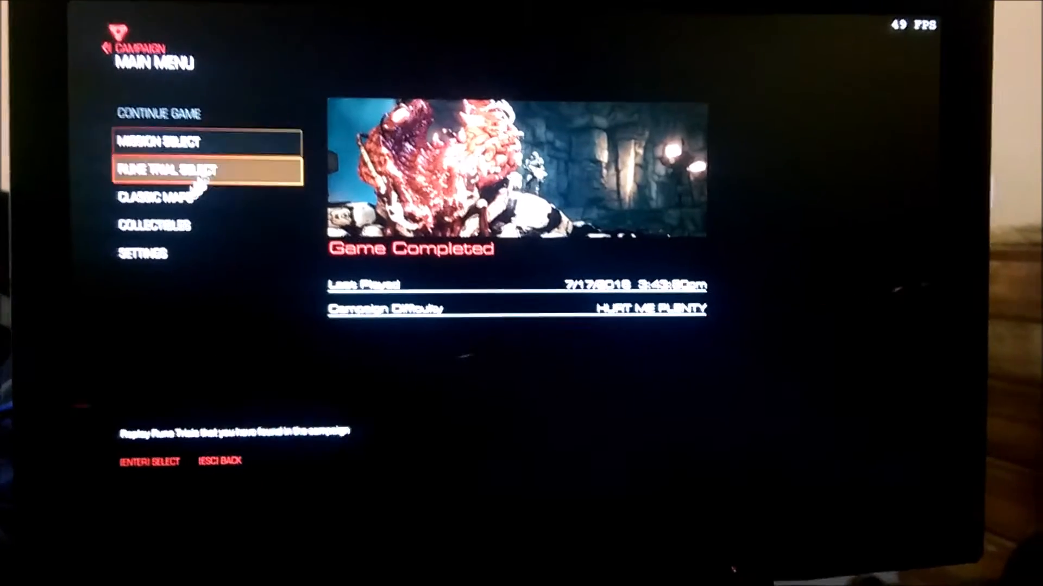
{"action": "left_click", "coordinate": [142, 254]}
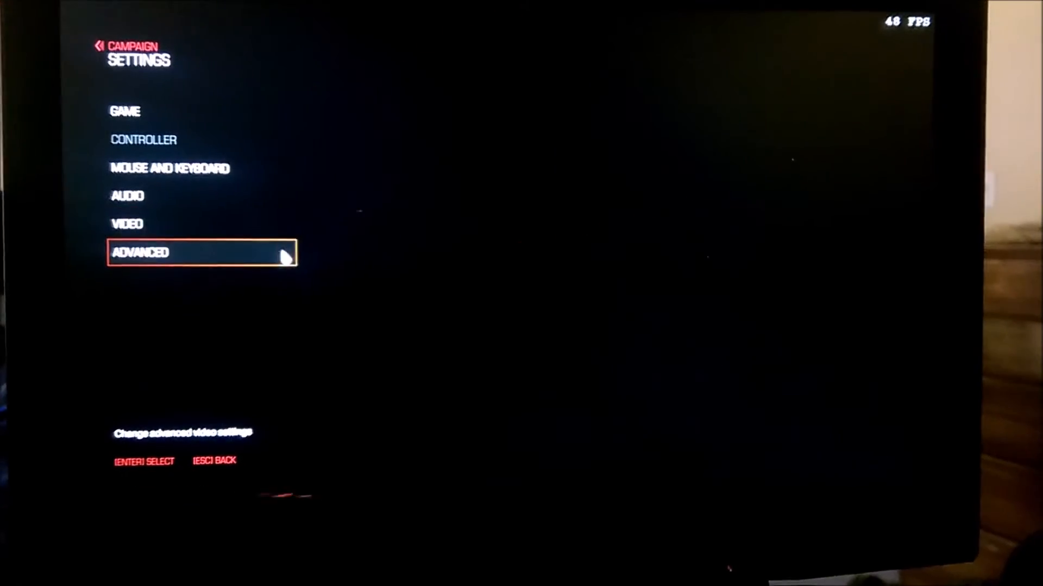
{"action": "left_click", "coordinate": [201, 253]}
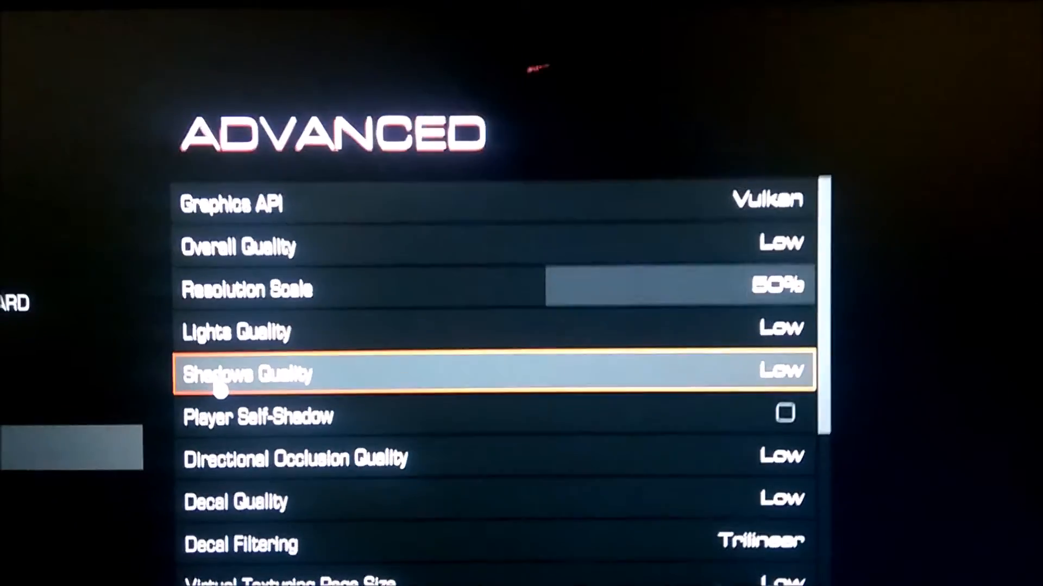